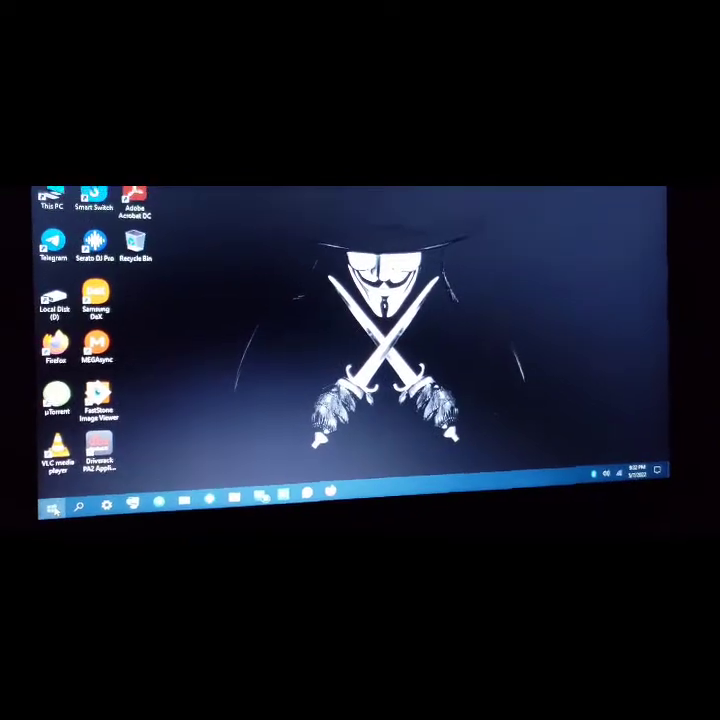
- Begin opening Device Manager from the Start button on the desktop
left_click(50, 506)
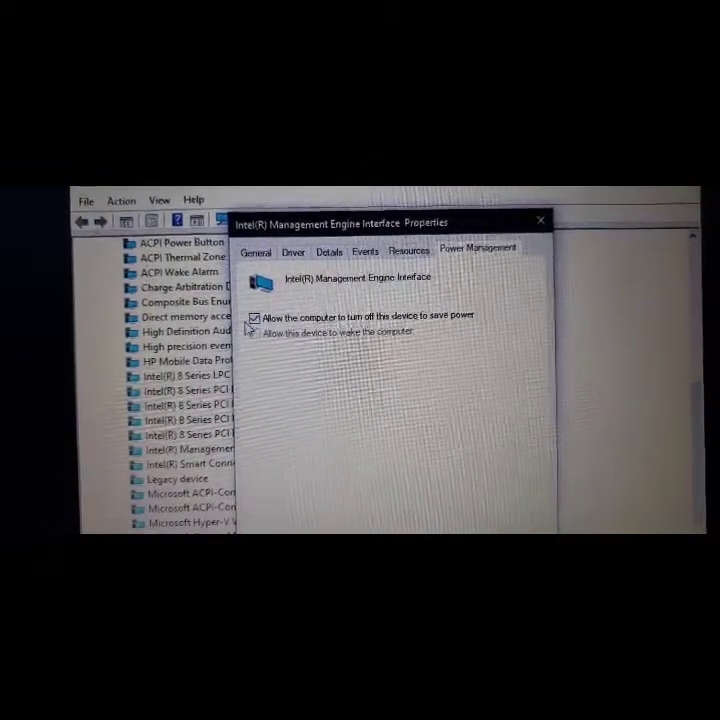
- Uncheck 'Allow the computer to turn off this device to save power' for the Intel Management Engine Interface and confirm with OK
left_click(256, 316)
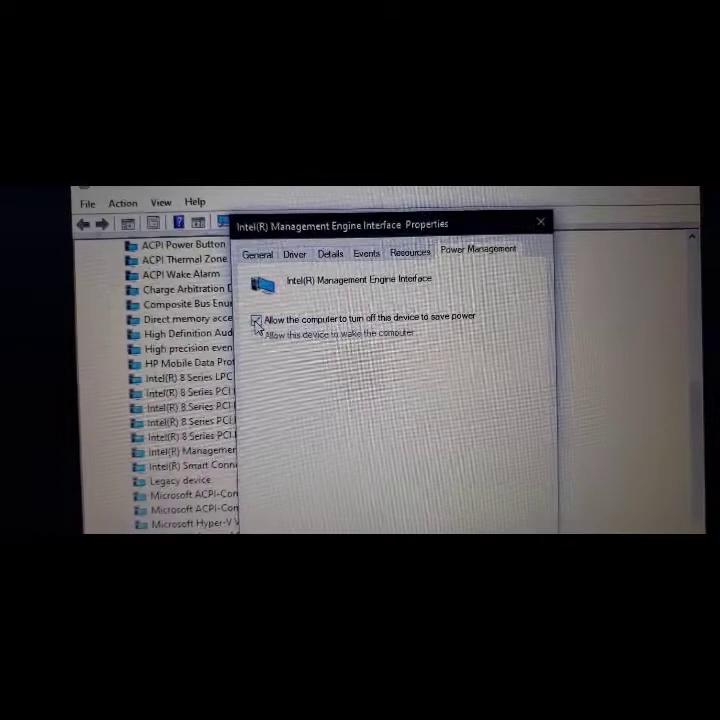
left_click(258, 320)
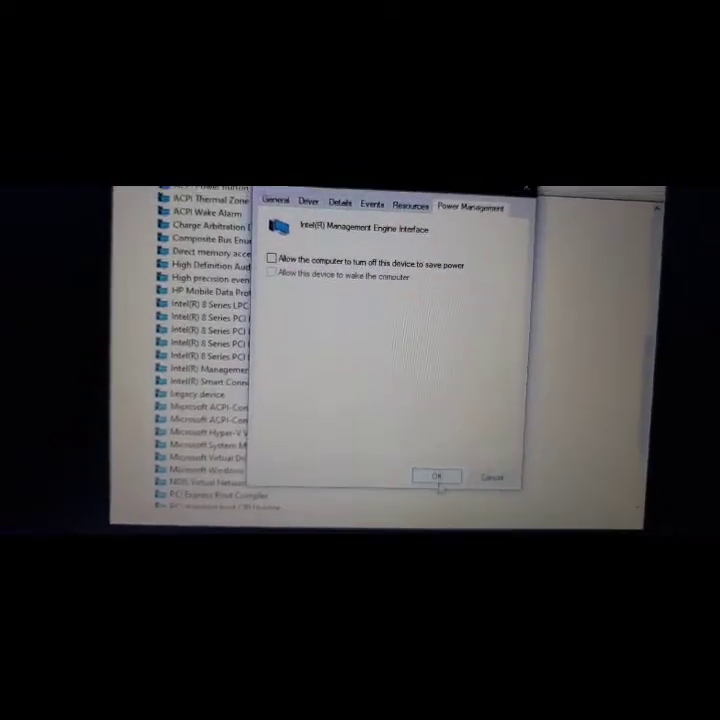
left_click(438, 476)
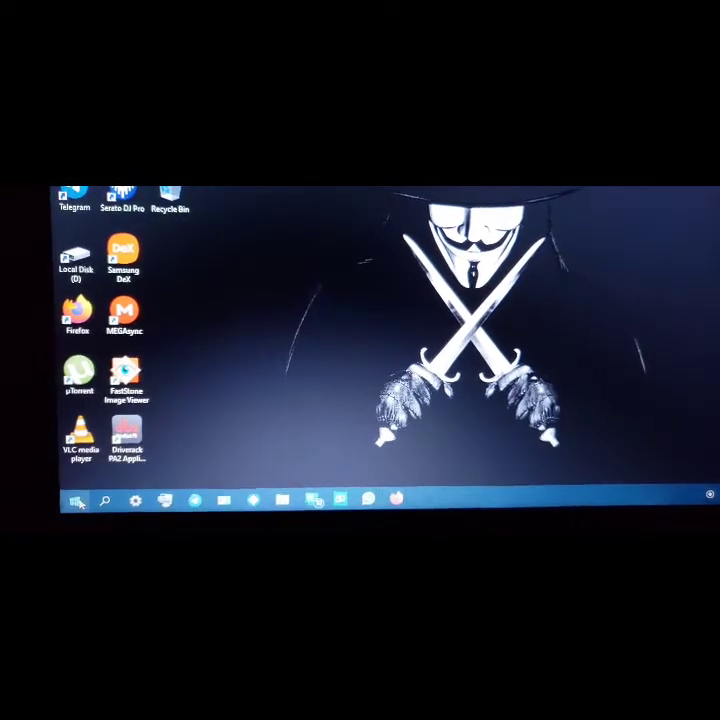
- Shut the laptop down via Start menu Power, Shut down
left_click(76, 502)
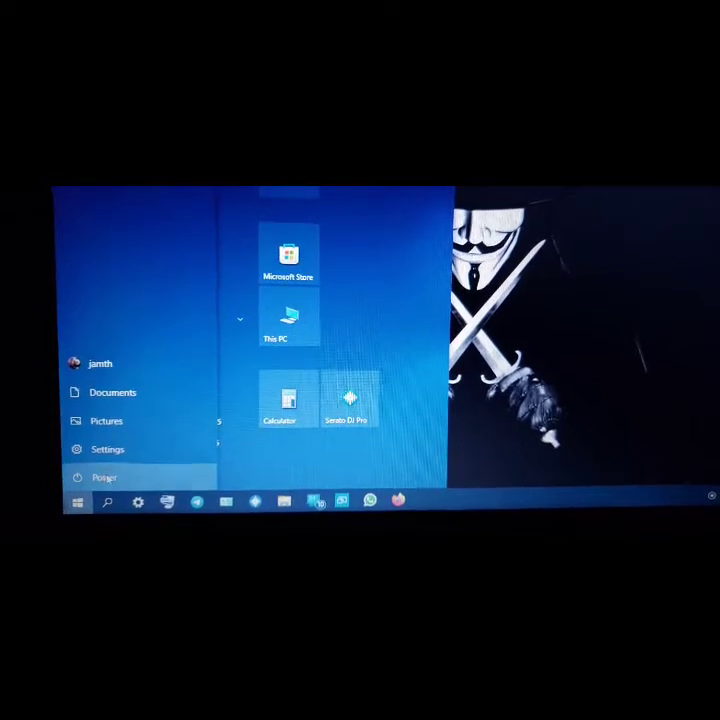
left_click(104, 476)
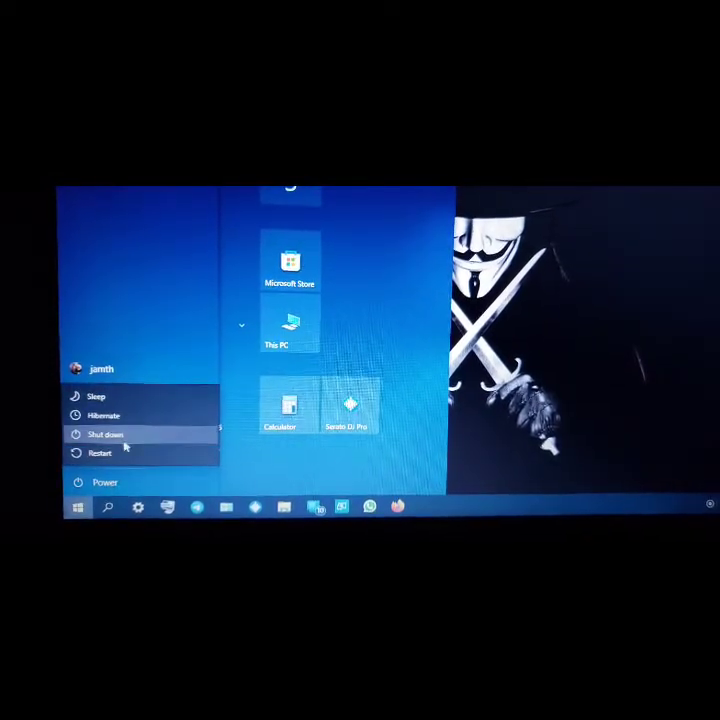
left_click(104, 432)
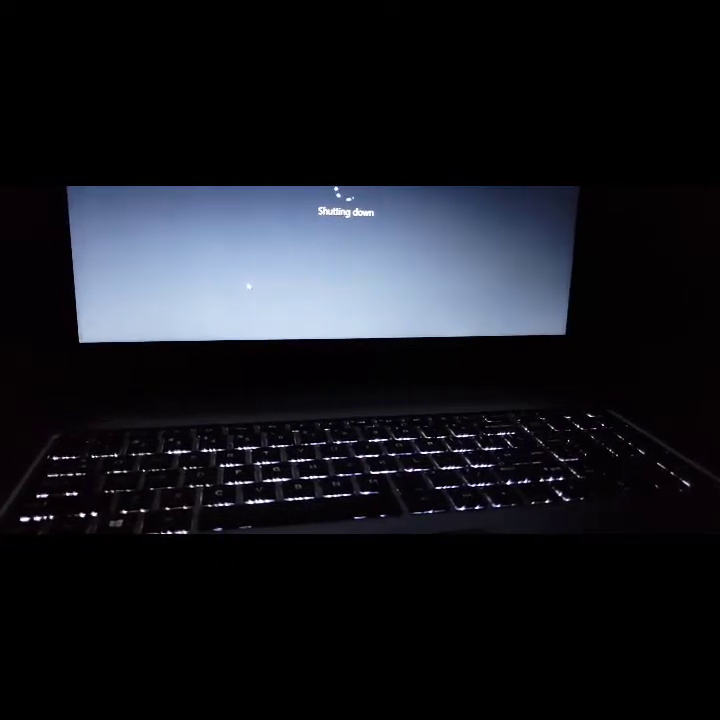